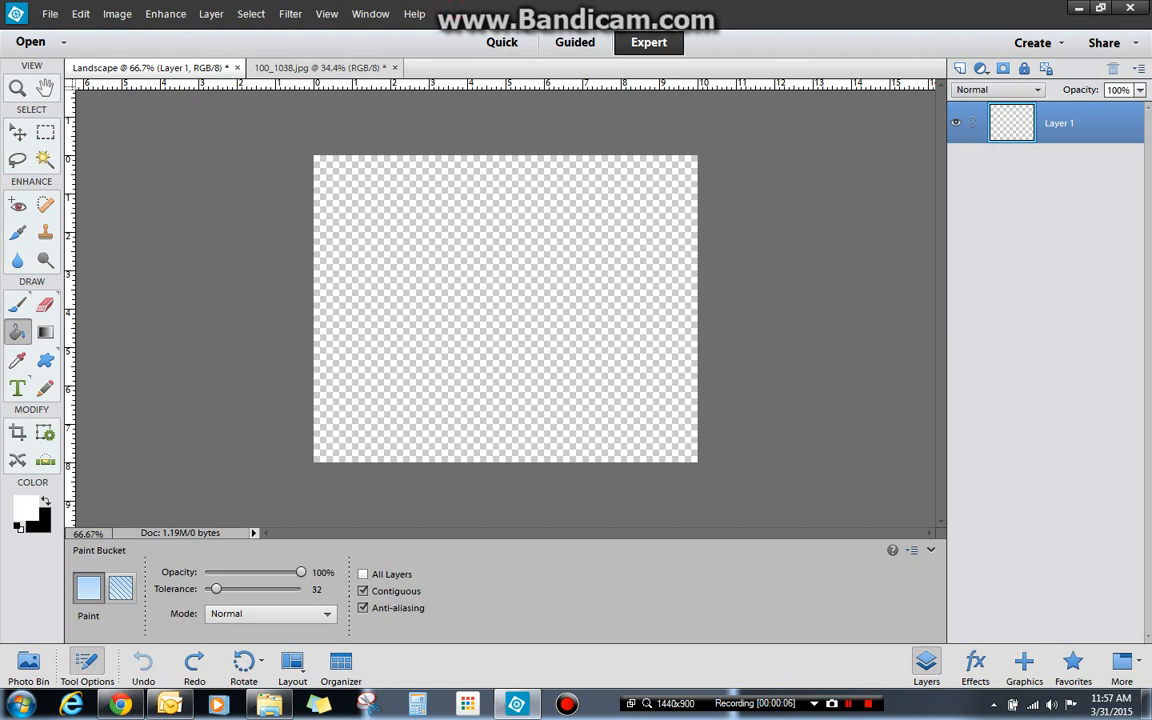
mouse_move(44, 332)
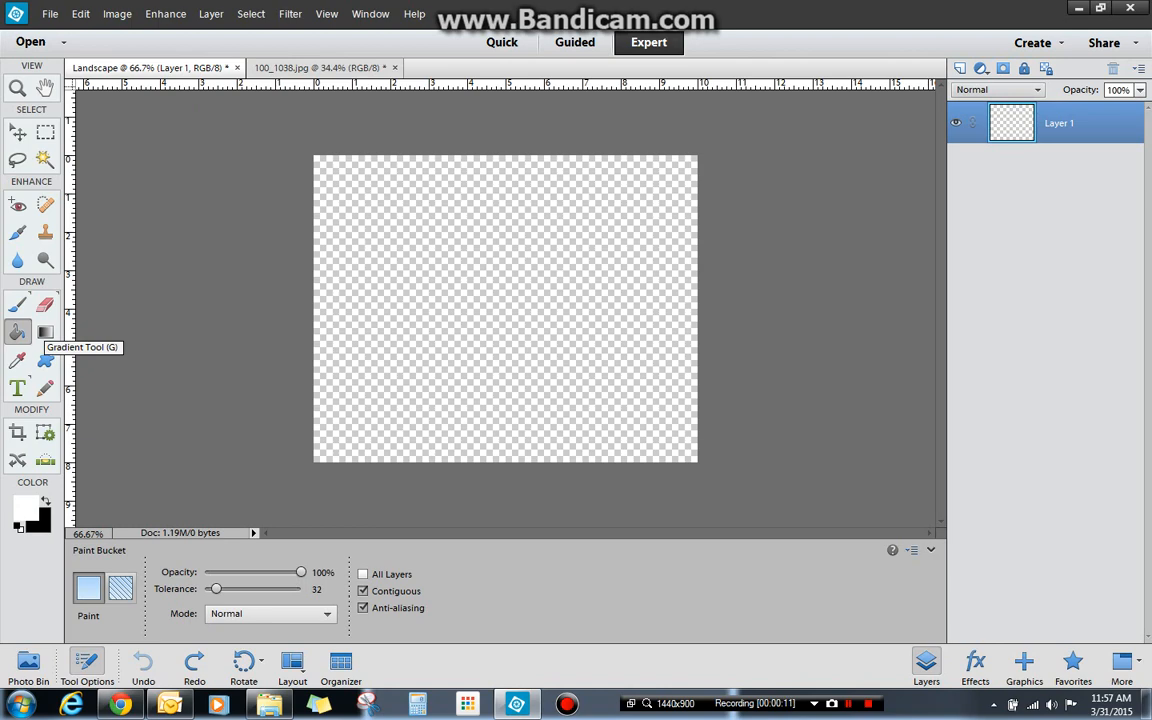
Step: Set the foreground swatch to orange-red for the gradient
left_click(24, 508)
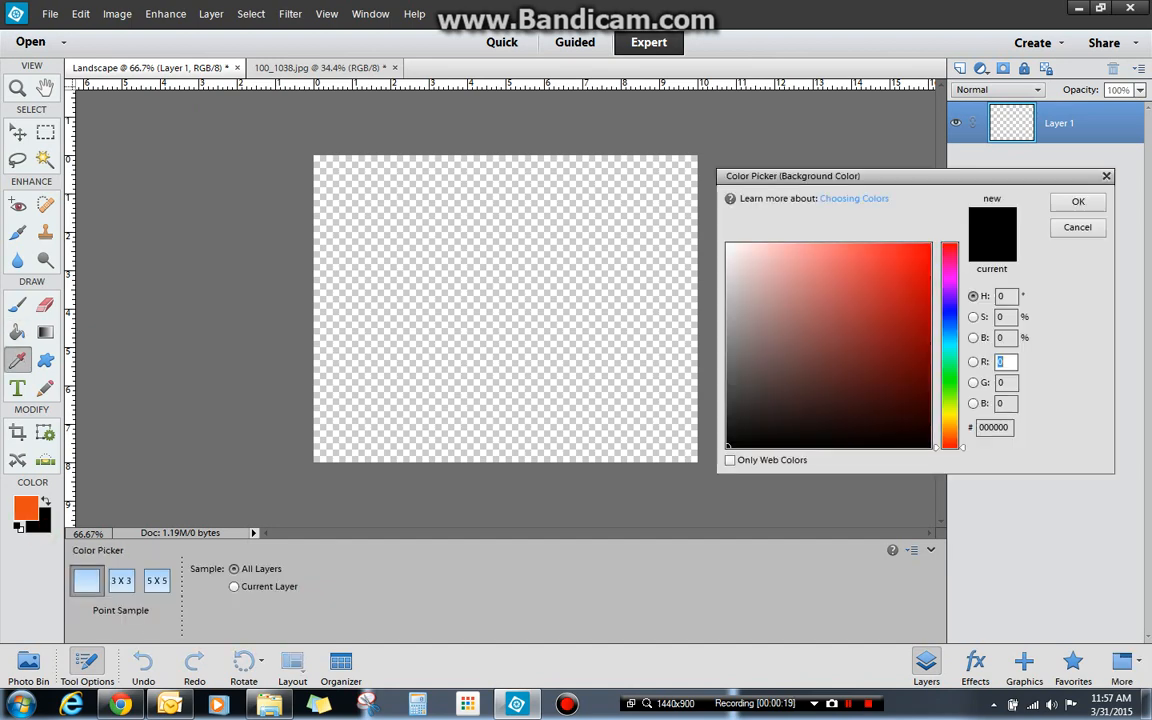
Step: Dismiss the background Color Picker, leaving the Gradient tool in Linear mode
left_click(912, 258)
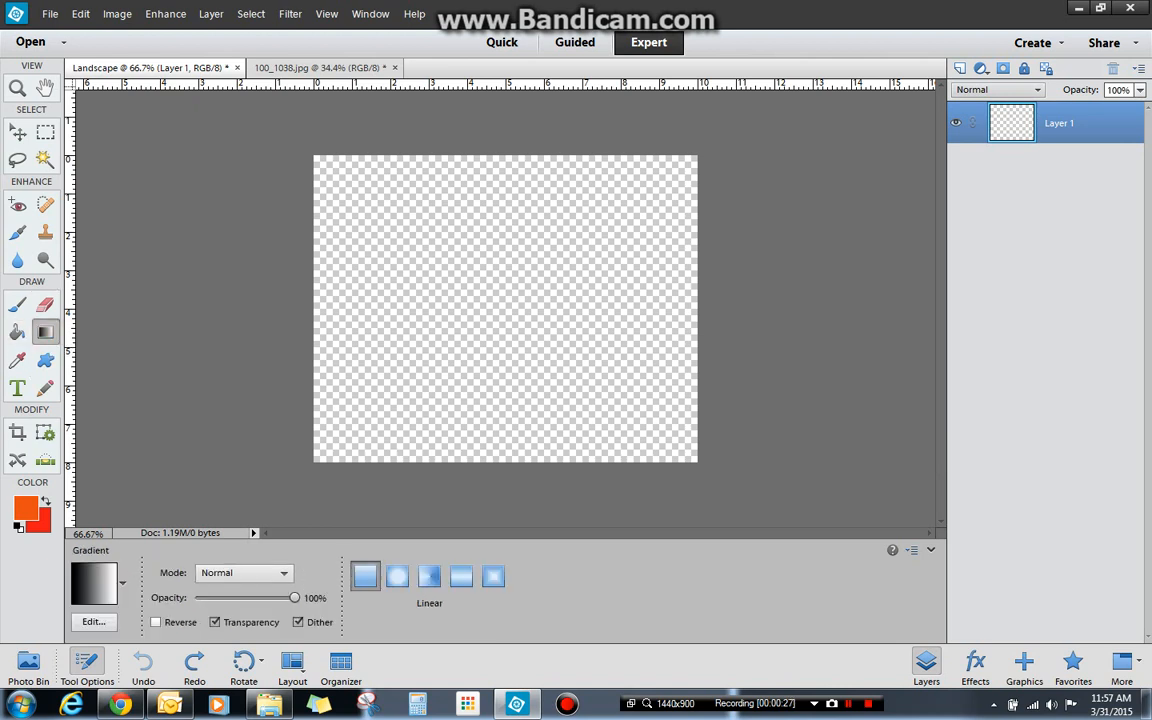
Step: Choose a gradient preset built from the orange-red foreground colour
left_click(96, 584)
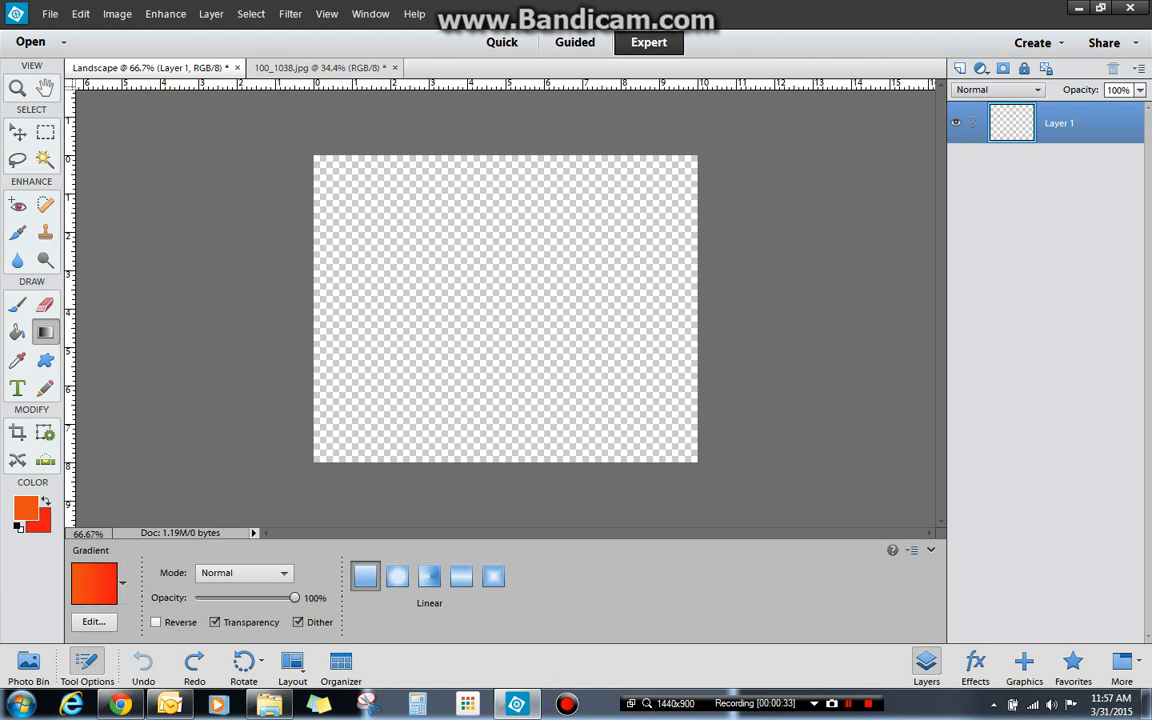
mouse_move(92, 582)
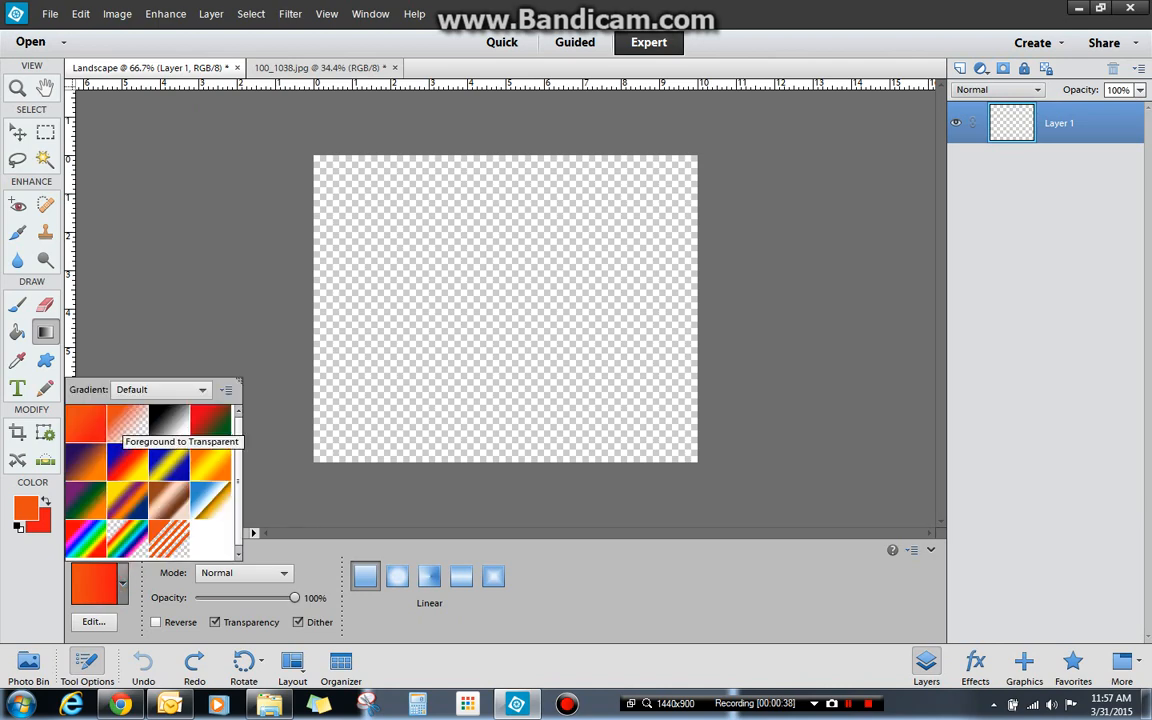
mouse_move(168, 420)
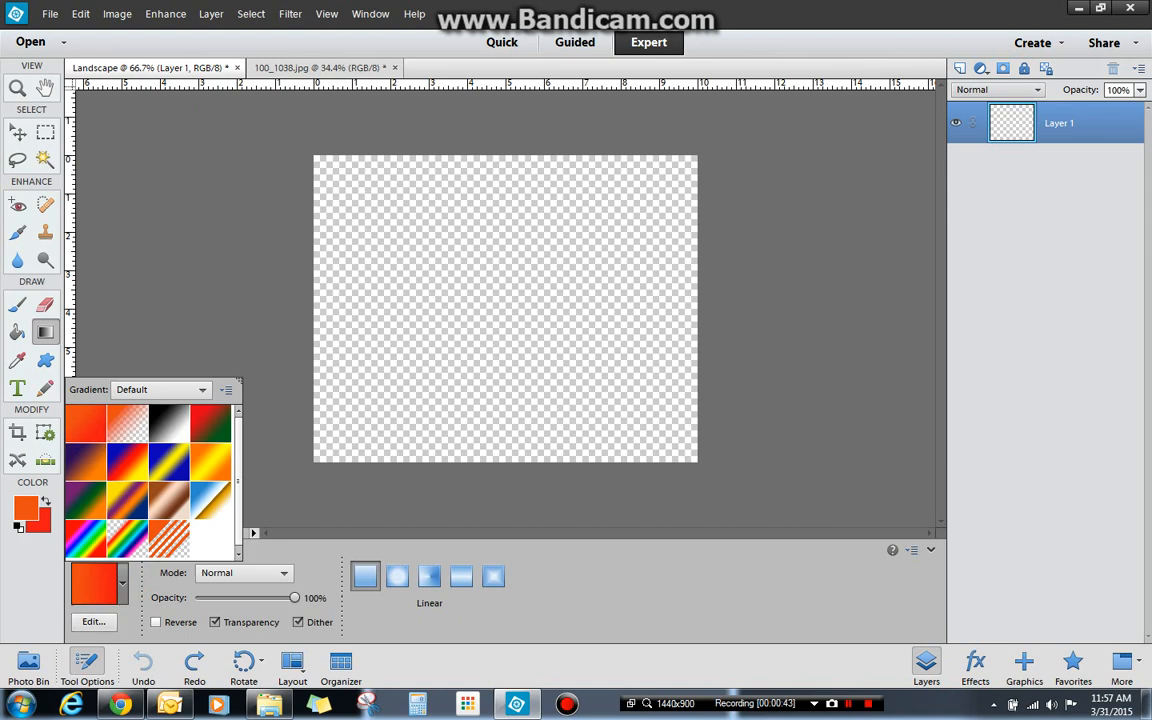
mouse_move(84, 422)
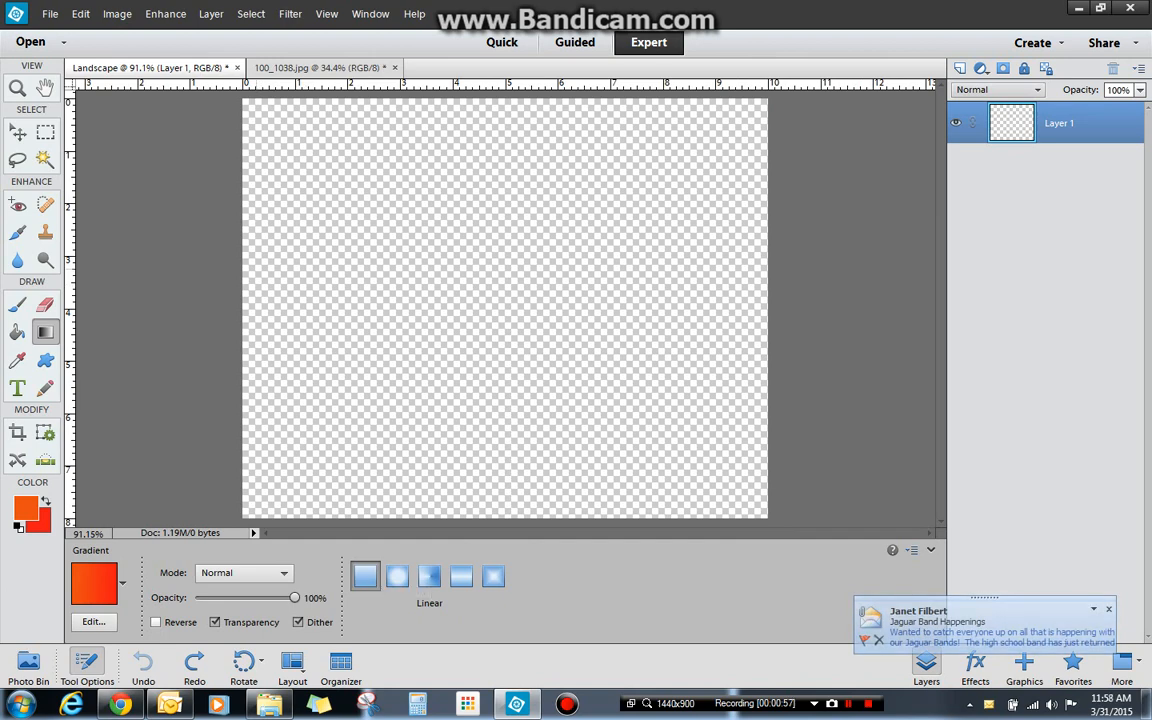
Step: Fill the layer with a horizontal left-to-right orange-to-red linear gradient
left_click_drag(256, 268, 752, 270)
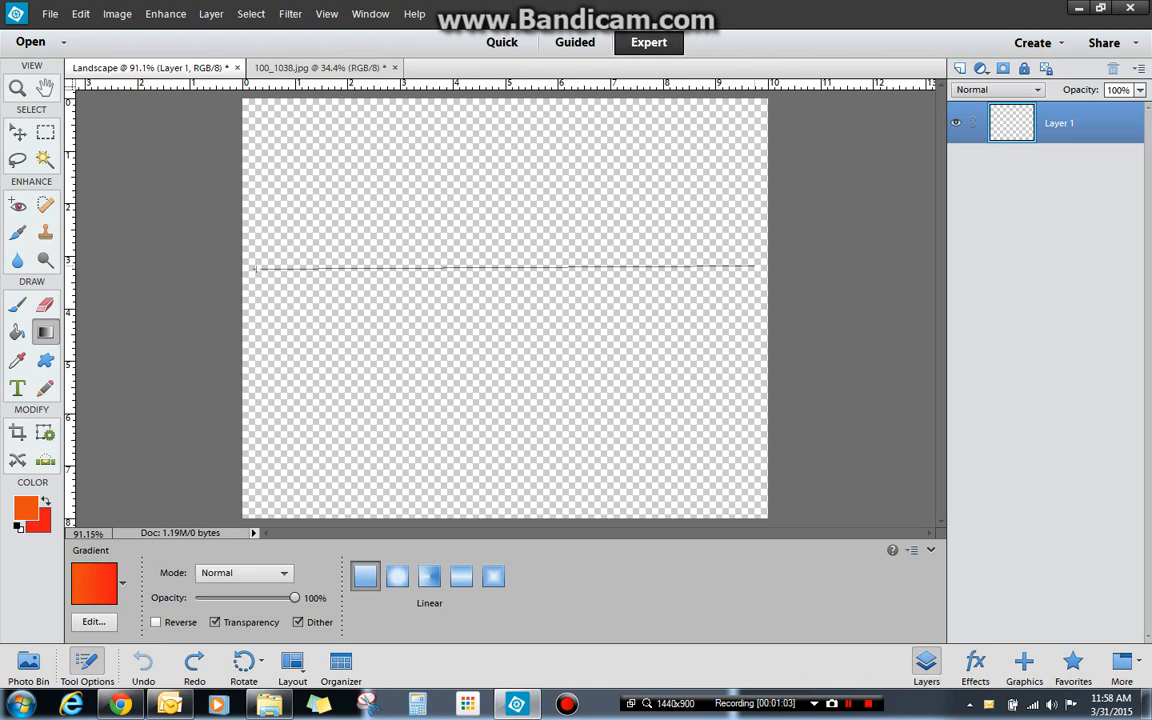
left_click_drag(256, 268, 764, 268)
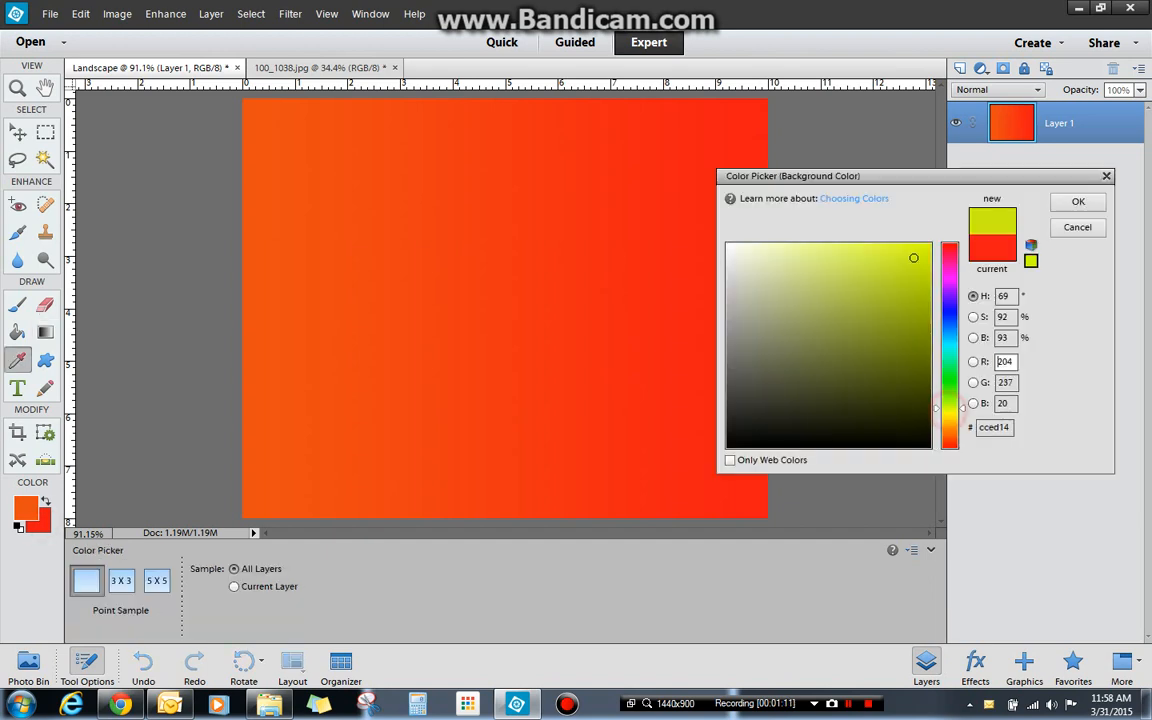
Step: Accept yellow as background, then draw a diagonal orange-to-yellow gradient from the top-left
left_click(1078, 200)
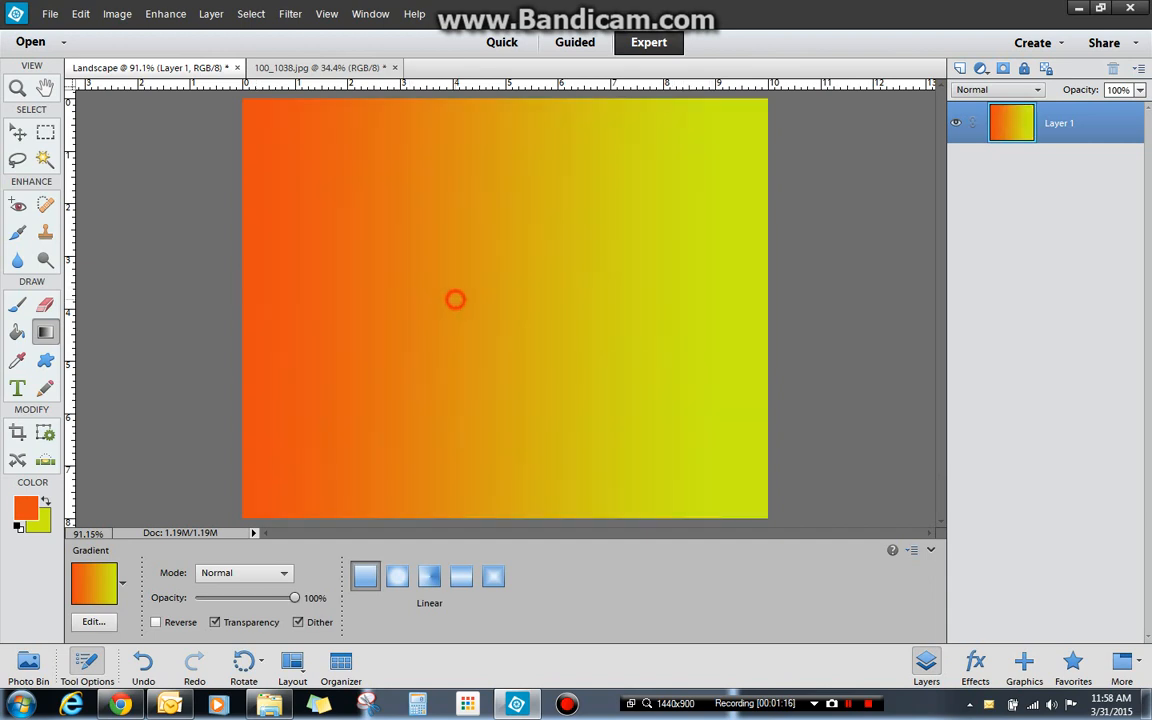
left_click_drag(456, 300, 540, 300)
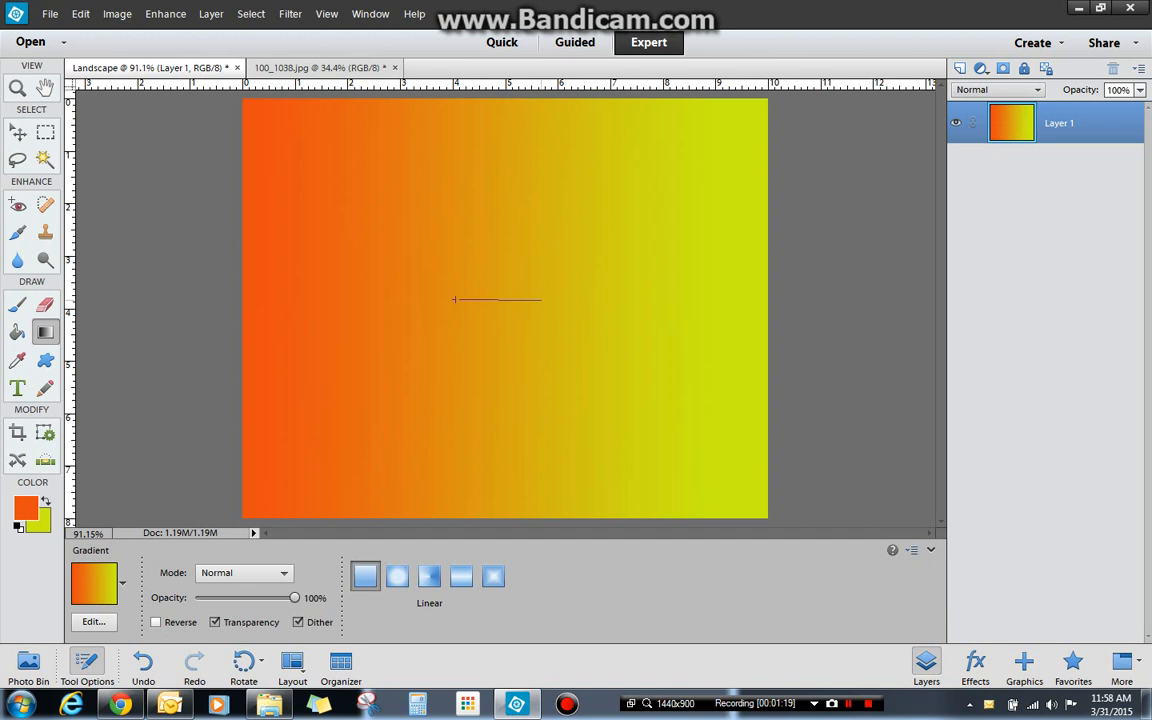
left_click_drag(454, 300, 616, 298)
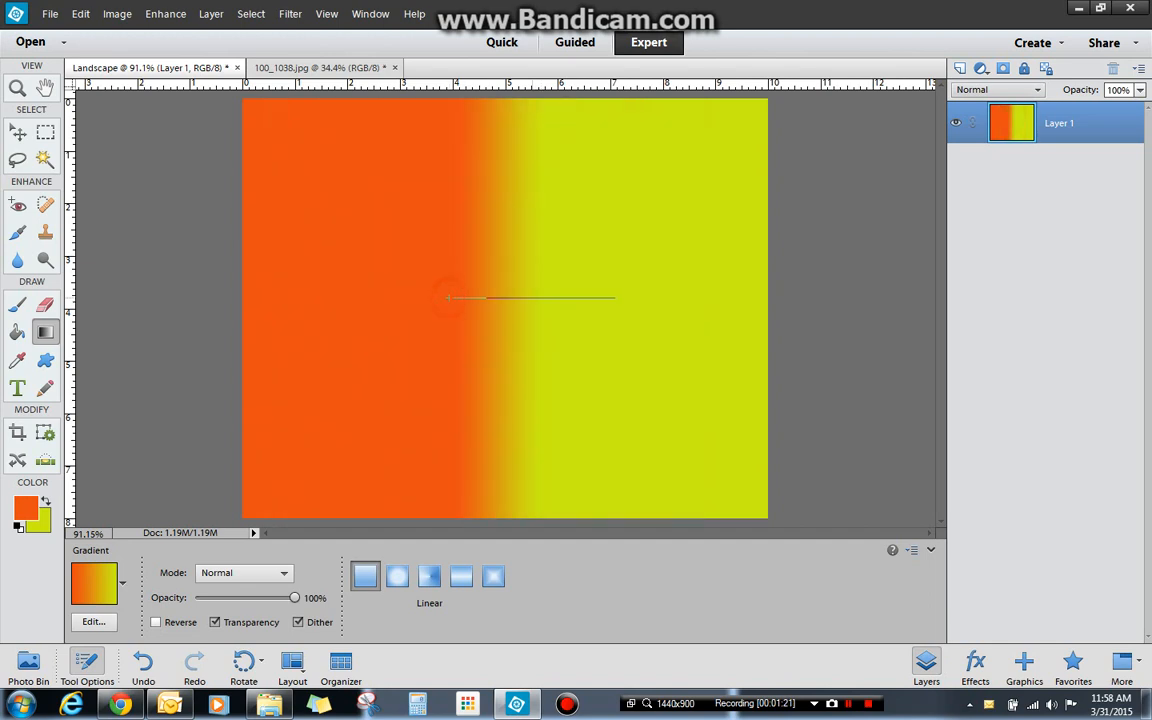
left_click_drag(448, 298, 616, 298)
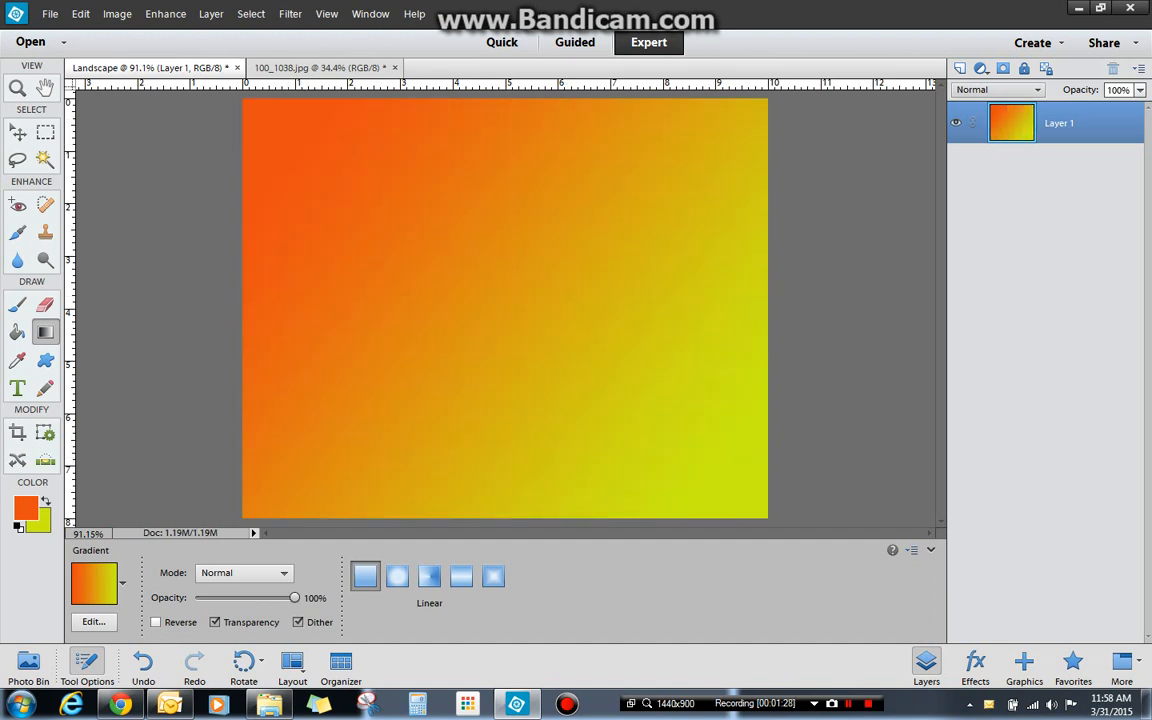
mouse_move(366, 576)
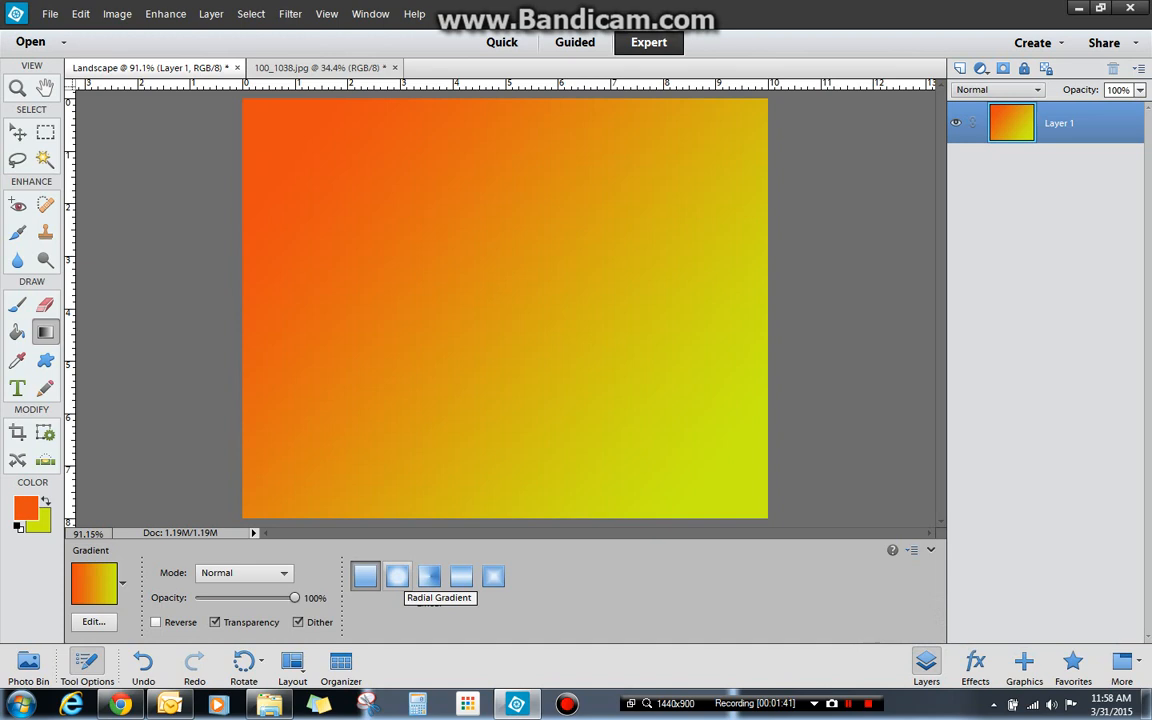
mouse_move(364, 576)
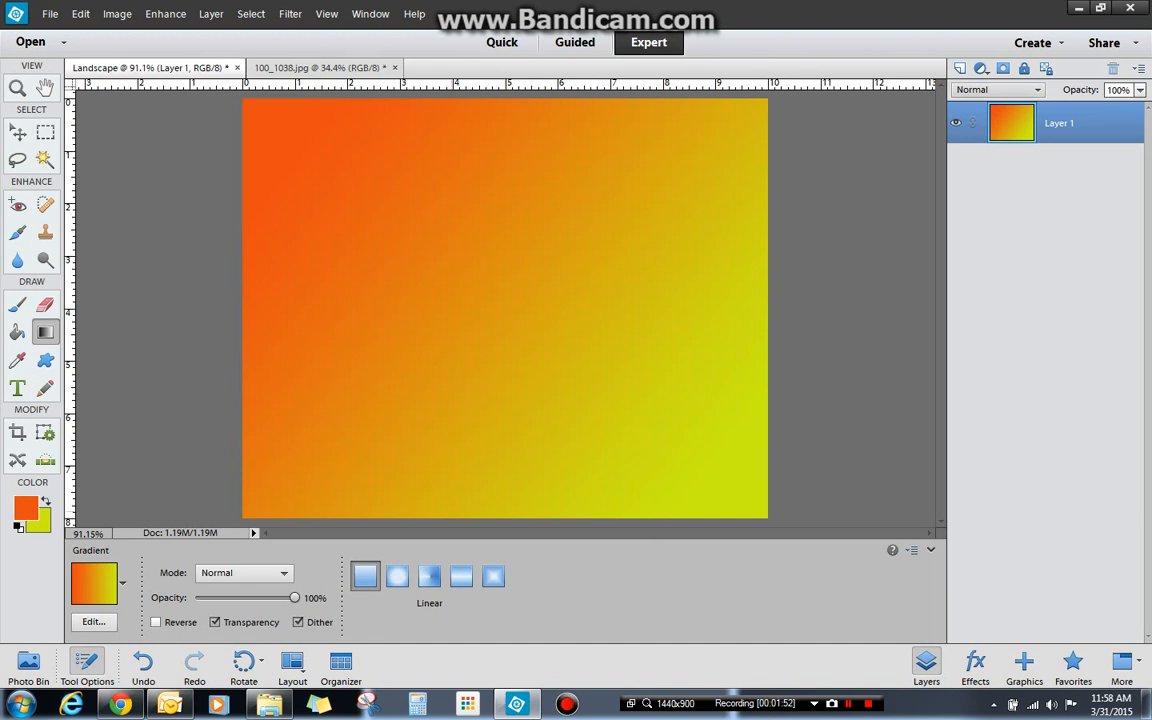
Step: Switch to Radial and draw a yellow glow at the bottom centre fading to orange
left_click(396, 576)
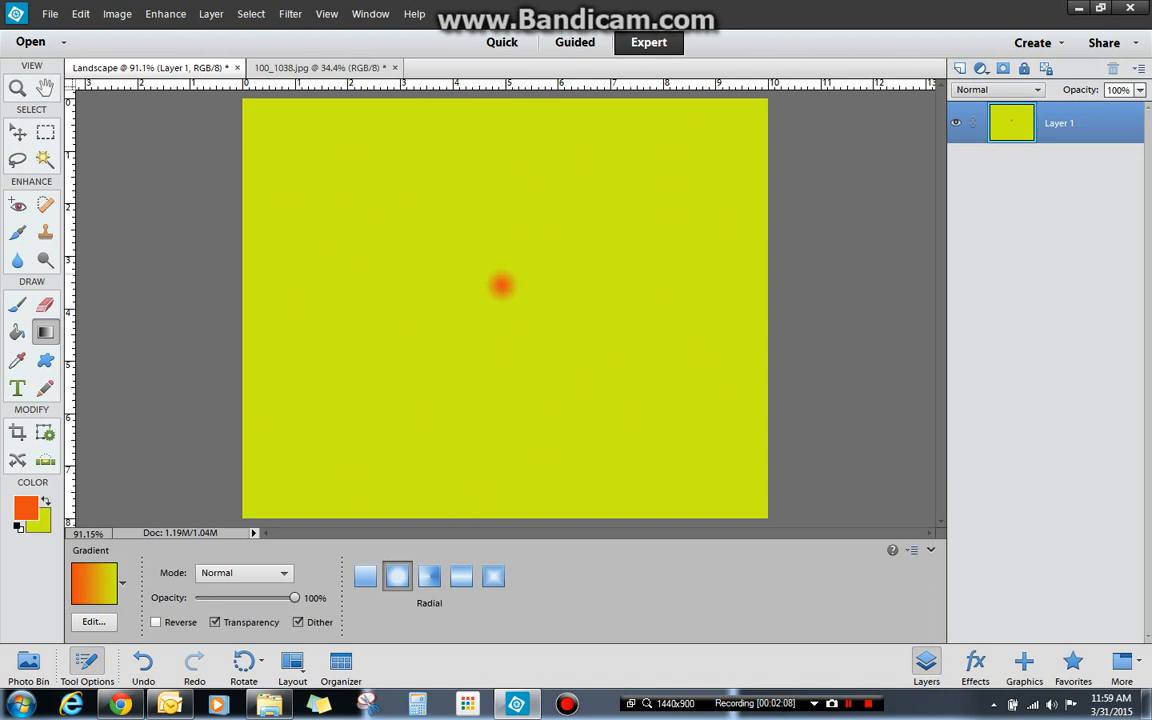
left_click_drag(504, 286, 504, 510)
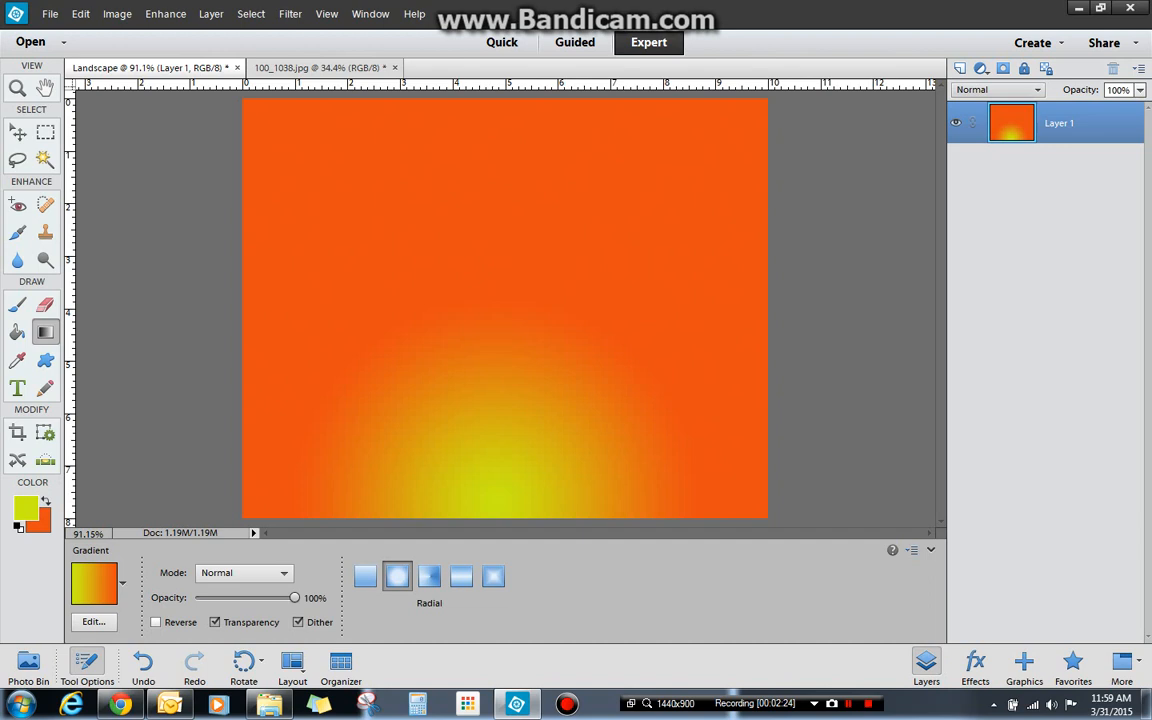
mouse_move(428, 576)
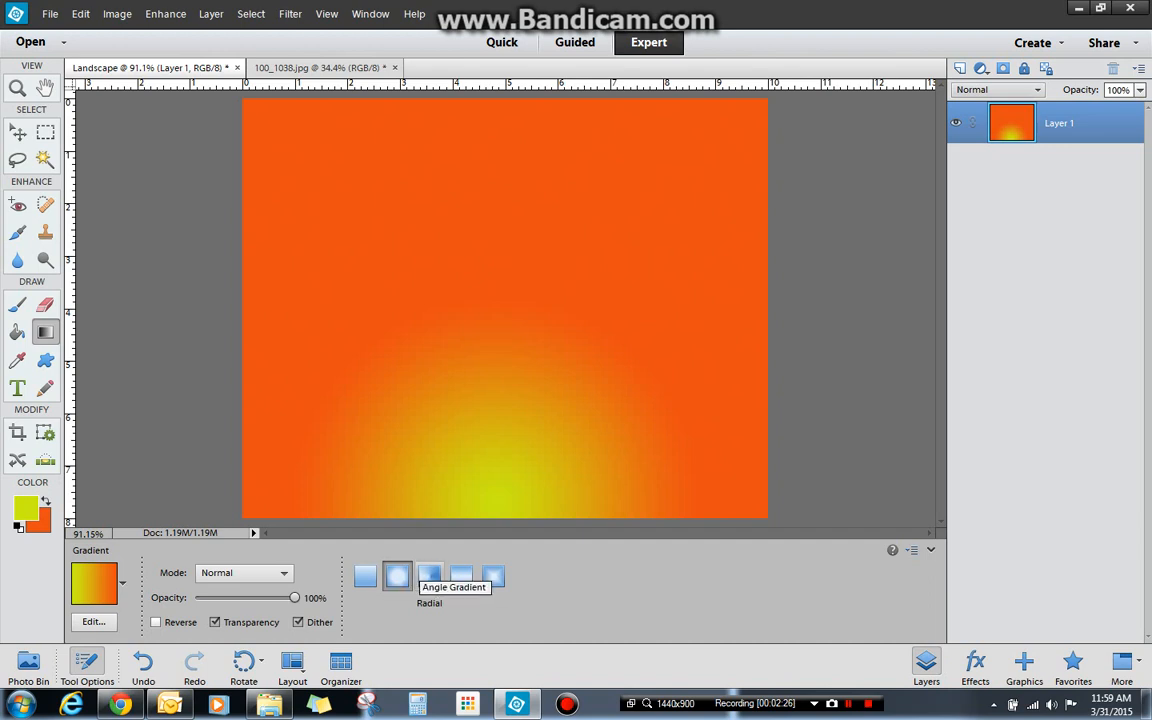
Step: Try the Angle gradient type, then switch to Reflected gradients
left_click(428, 576)
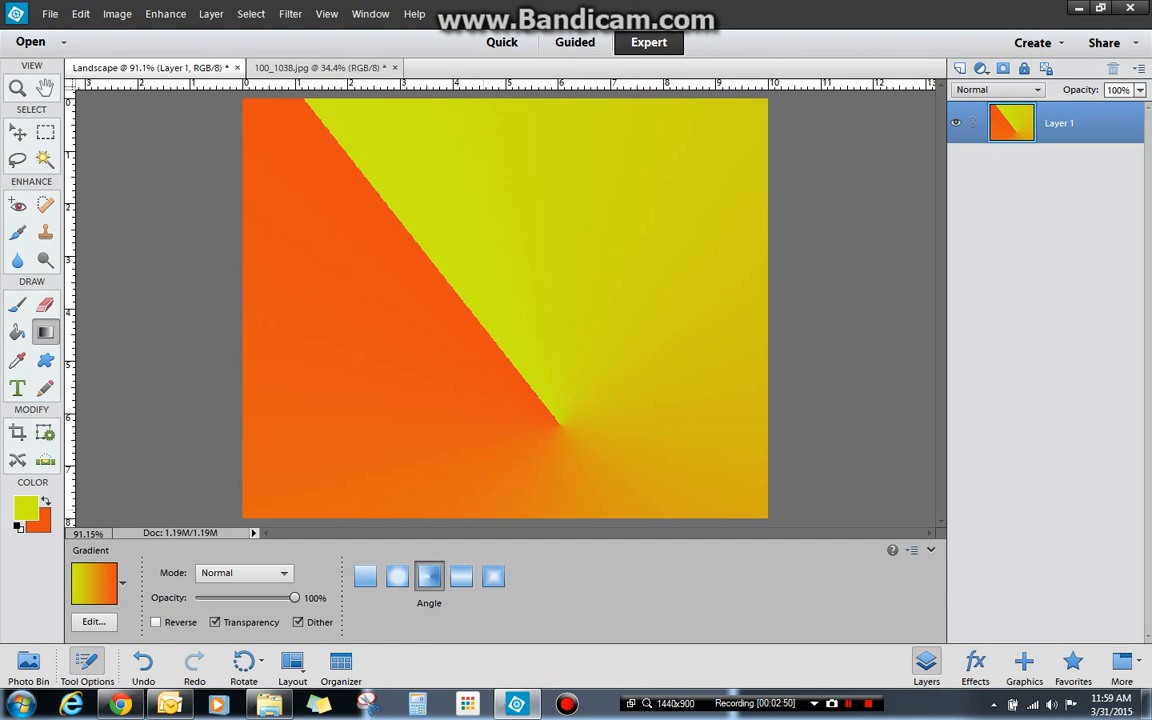
left_click(460, 576)
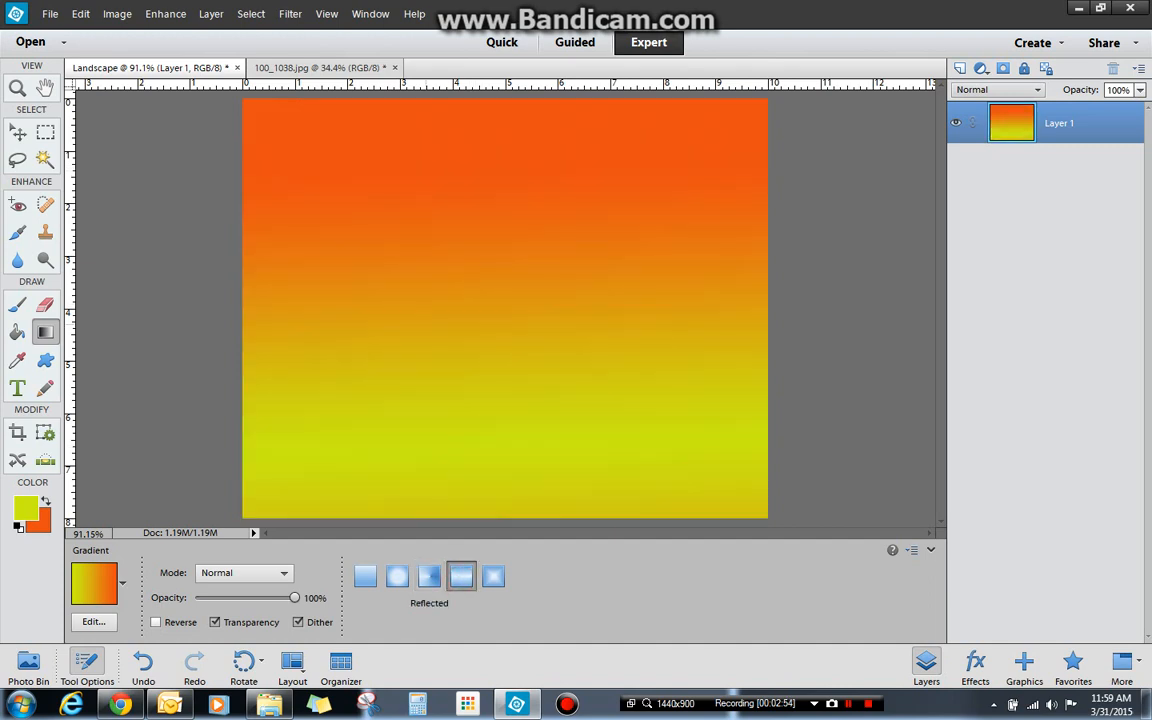
Step: Draw a vertical reflected gradient, an orange band fading to yellow, then choose Diamond
left_click_drag(464, 258, 464, 308)
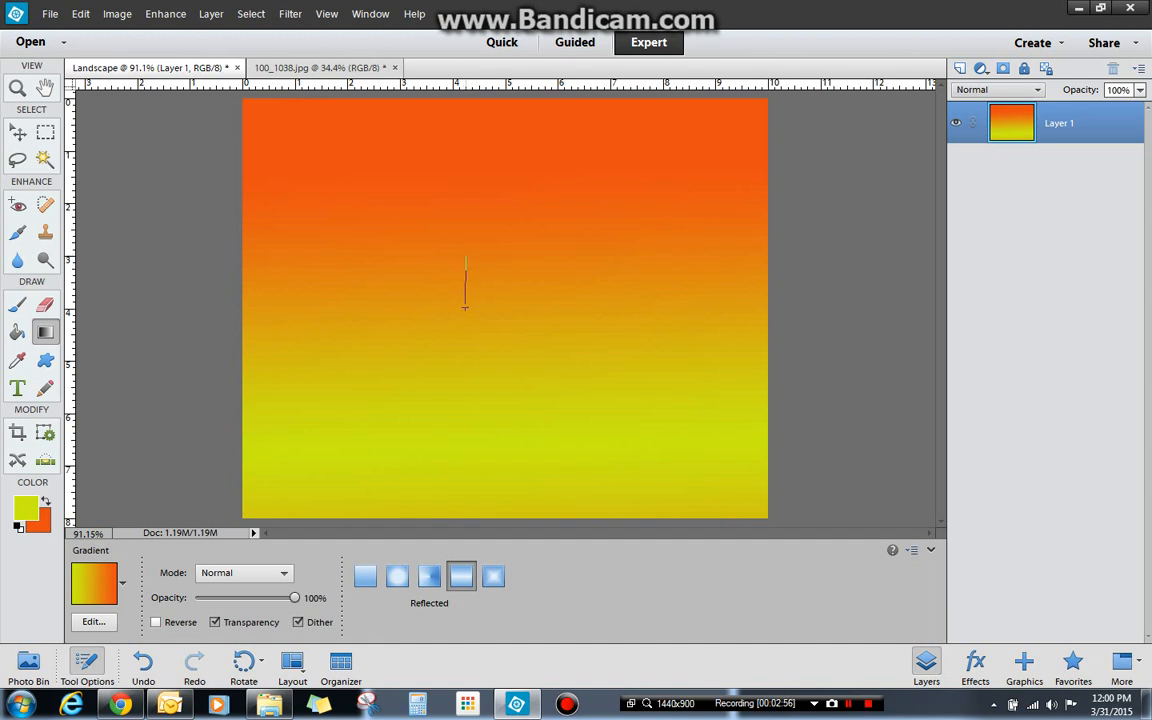
left_click_drag(464, 260, 464, 310)
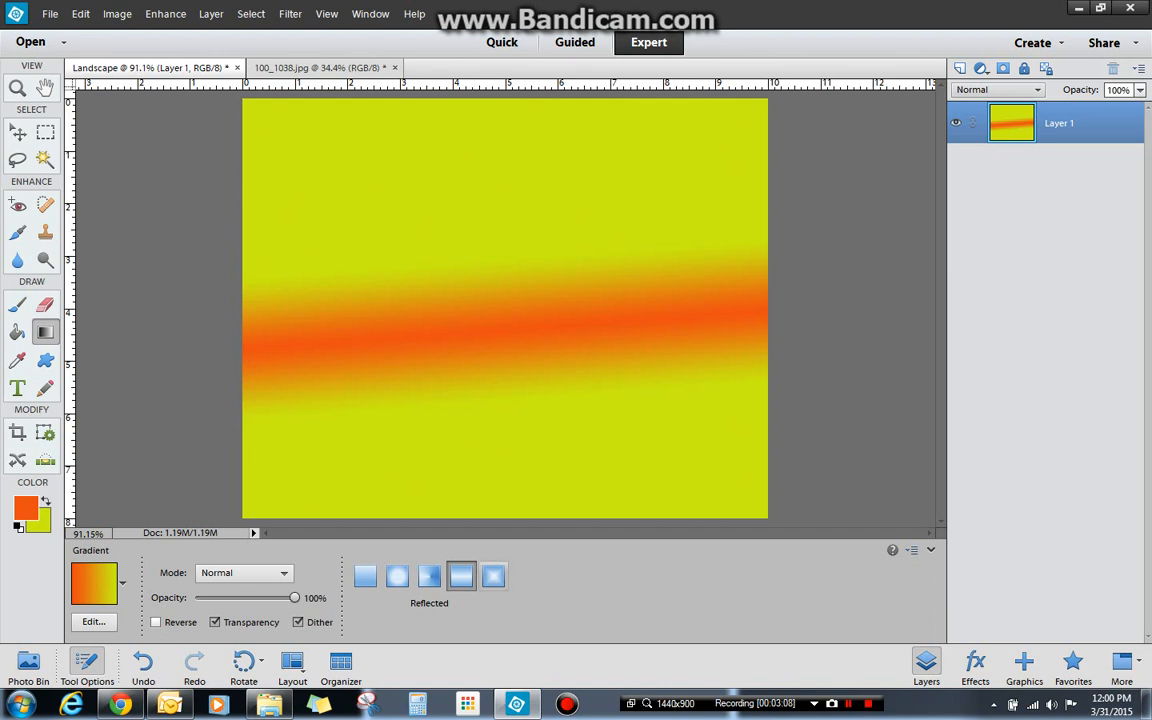
mouse_move(494, 576)
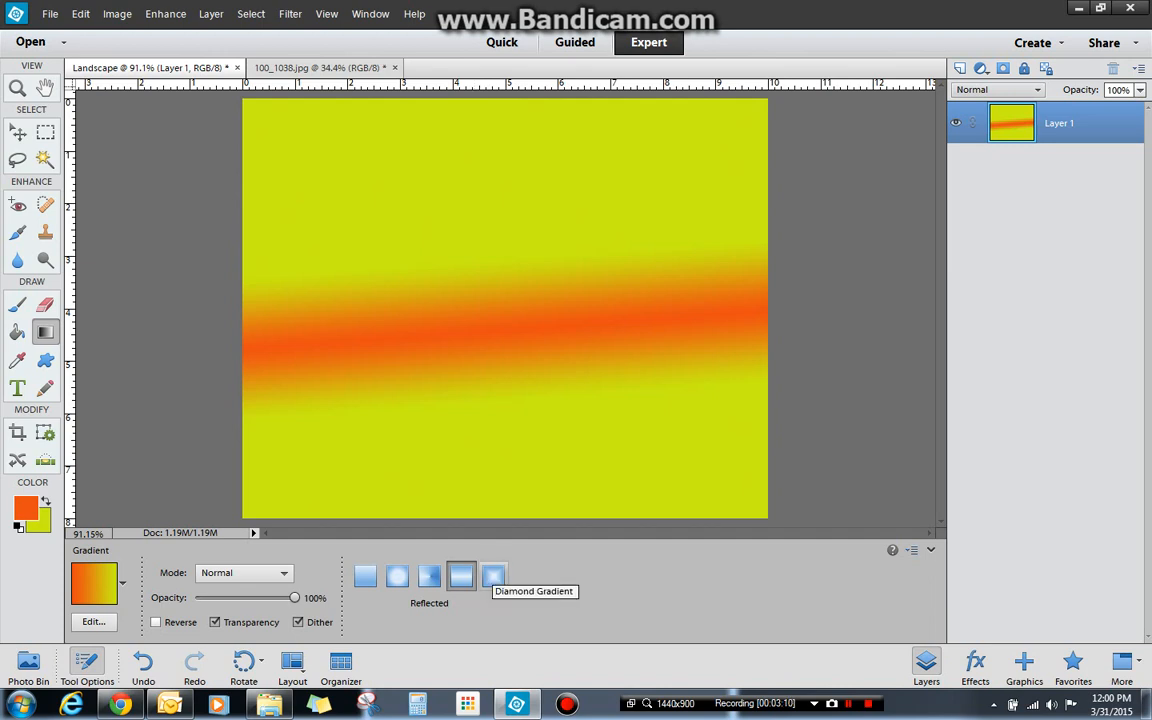
left_click(494, 576)
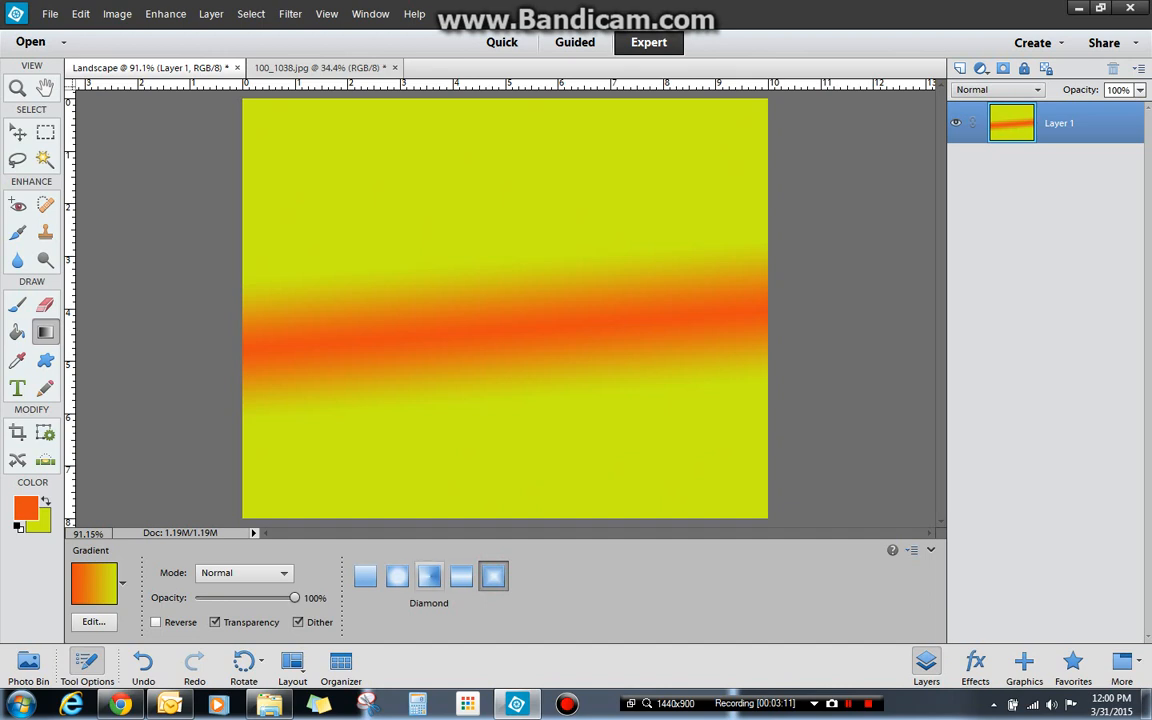